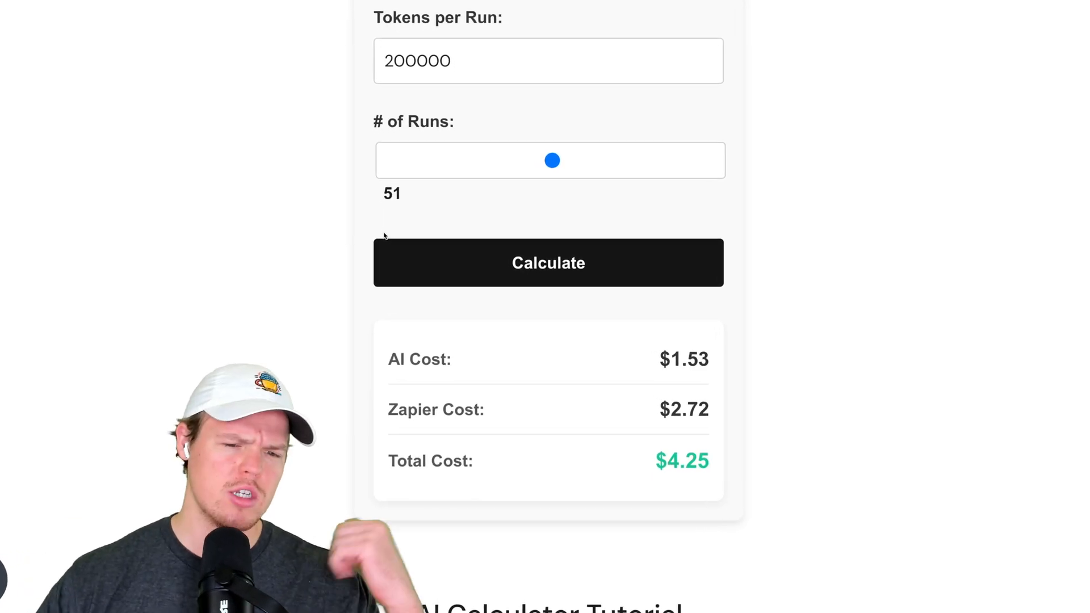
# - Scroll the YouTube comments down to the viewer's question about Zapier pricing for beginners
pyautogui.scroll(-3)
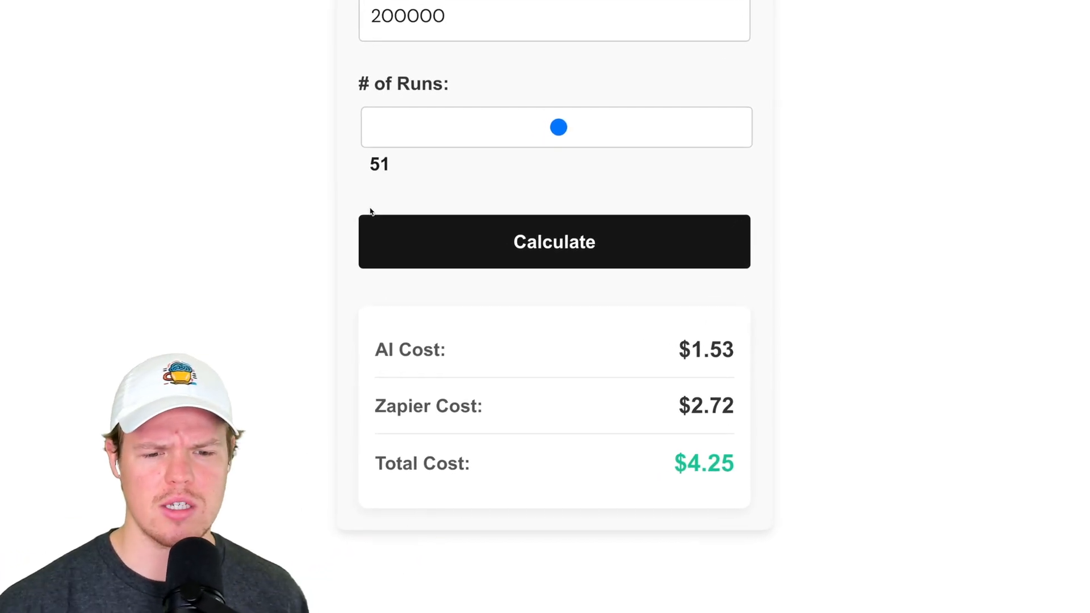
pyautogui.scroll(-3)
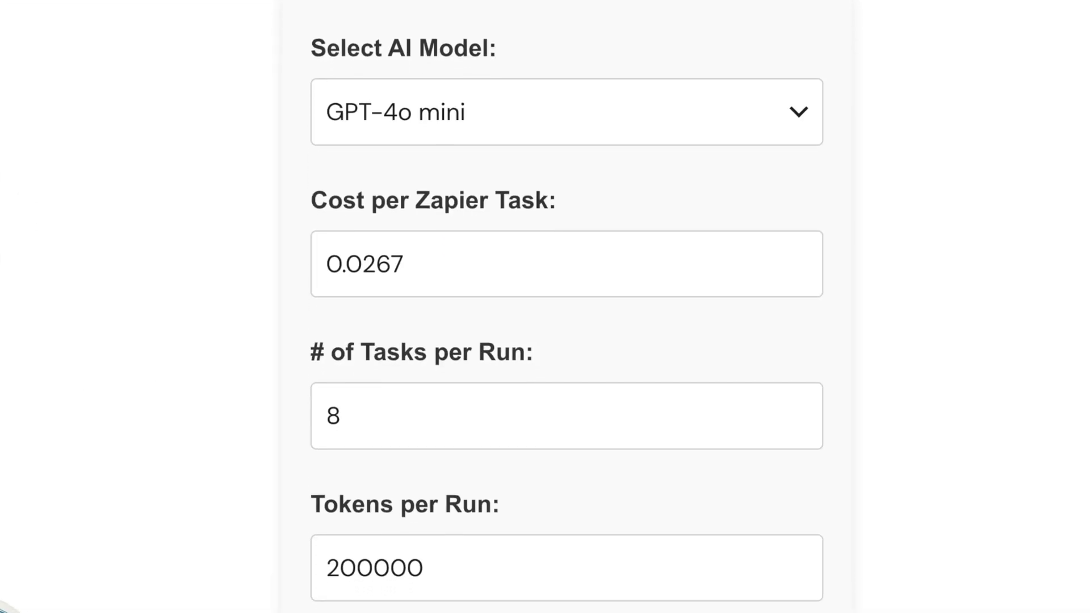
pyautogui.scroll(-3)
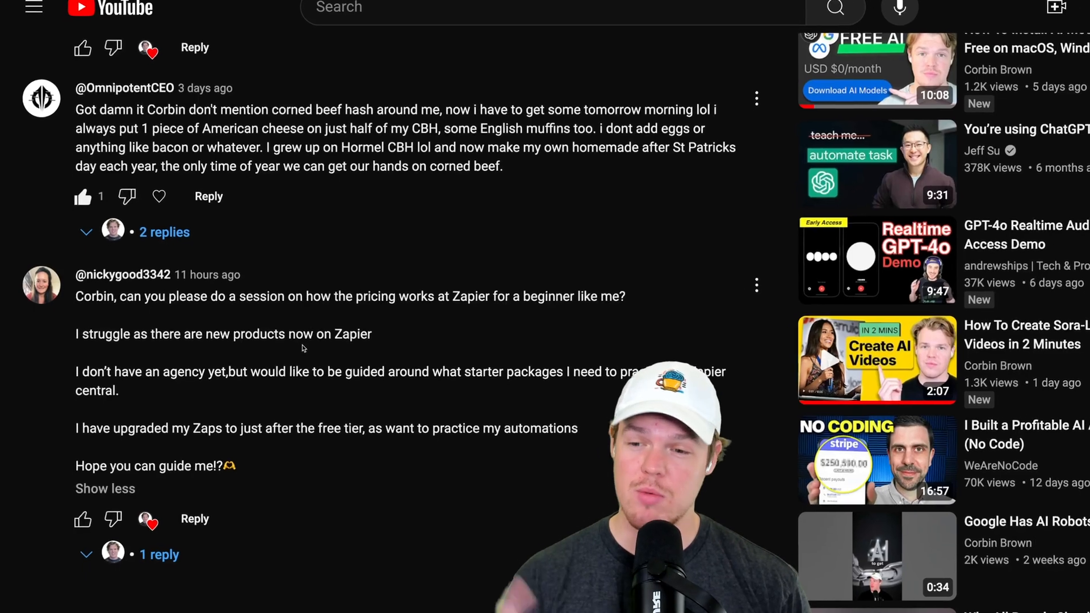
# - Scroll the 'Two New Resources Added!' post comments and move on to Zapier's pricing page
pyautogui.scroll(-3)
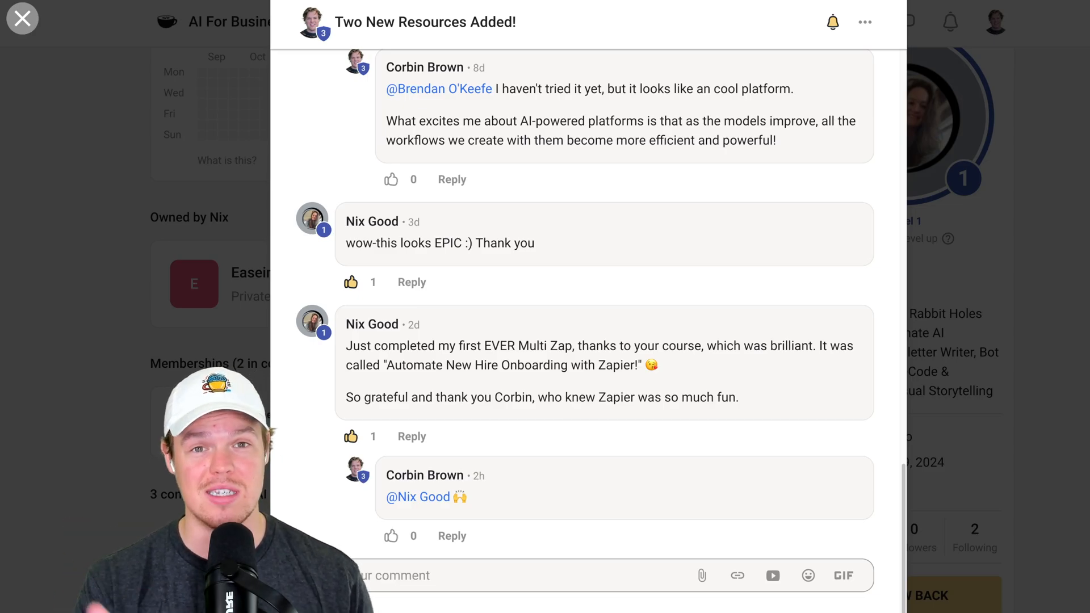
pyautogui.click(21, 18)
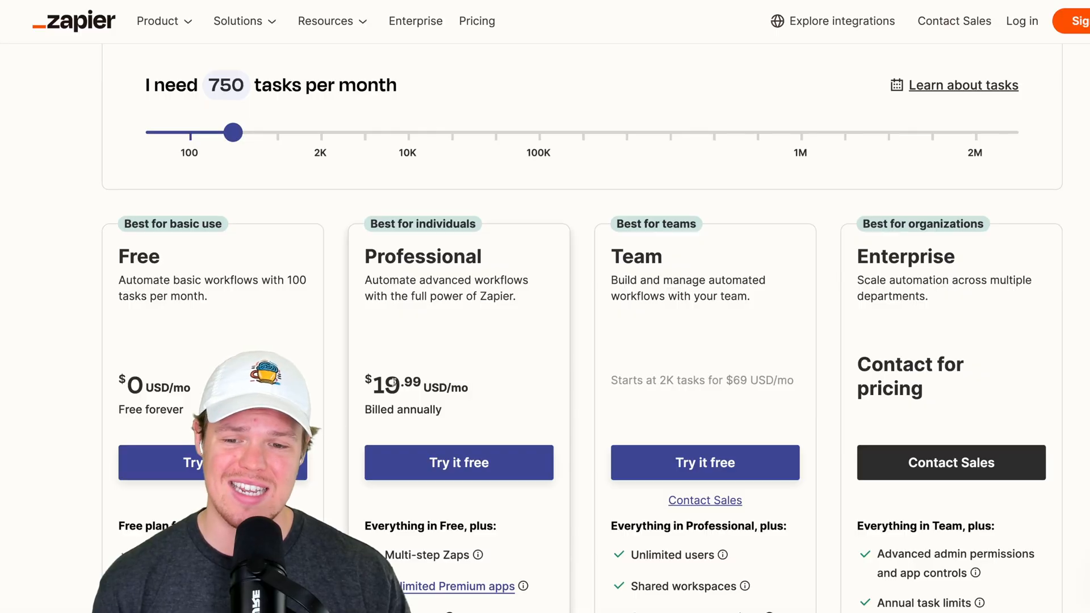
# - Drag the tasks-per-month slider to 750, showing Professional at $19.99 USD/mo
pyautogui.moveTo(234, 132); pyautogui.dragTo(276, 132)
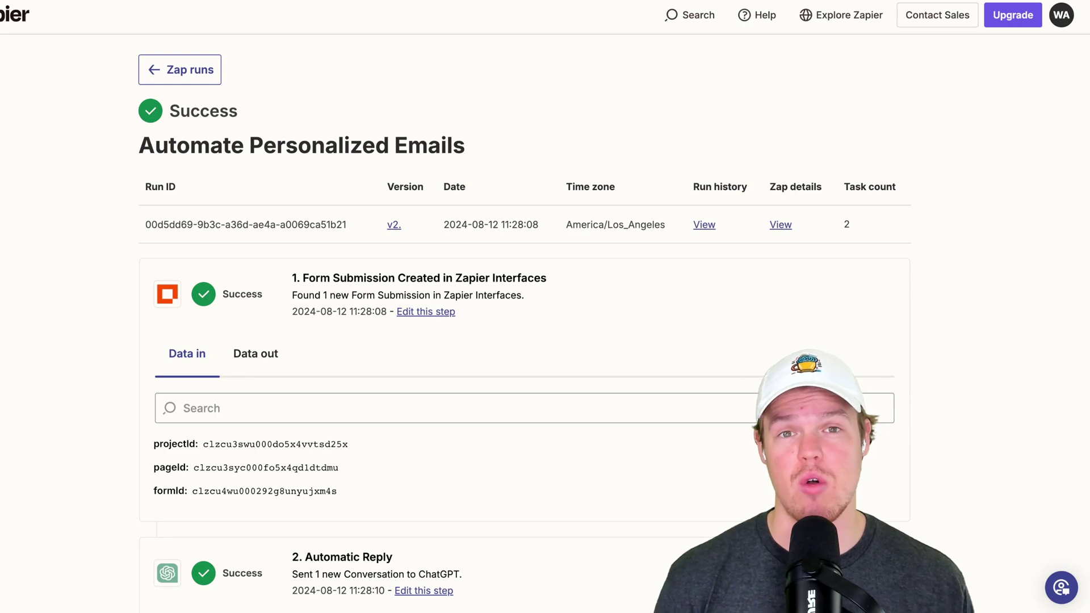
# - Reach Zapier's app directory listing Top Zapier Apps like Filter, Formatter and Webhooks
pyautogui.click(18, 16)
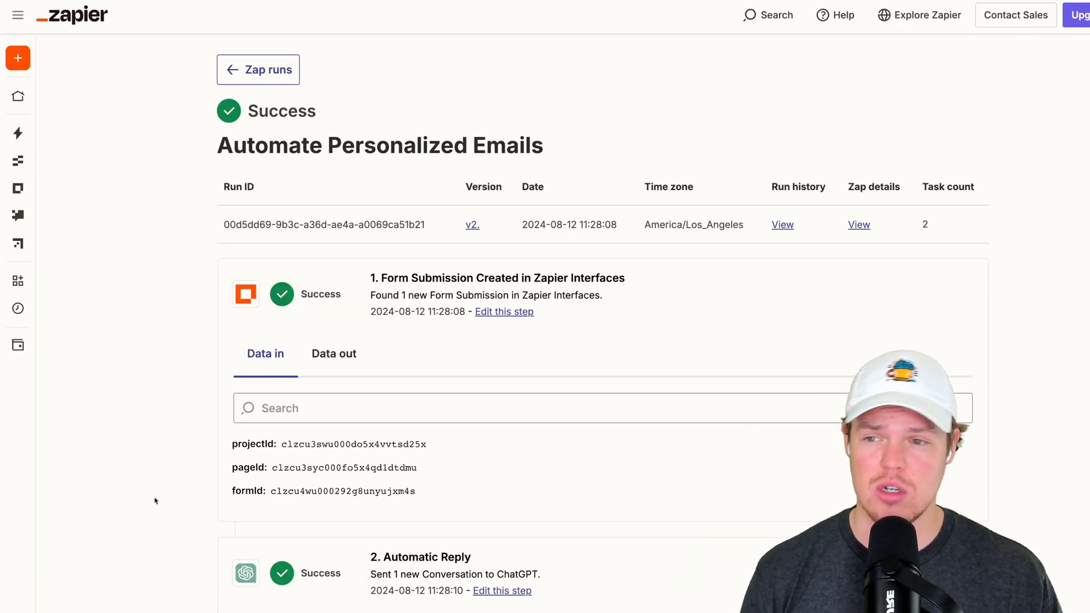
pyautogui.moveTo(105, 272)
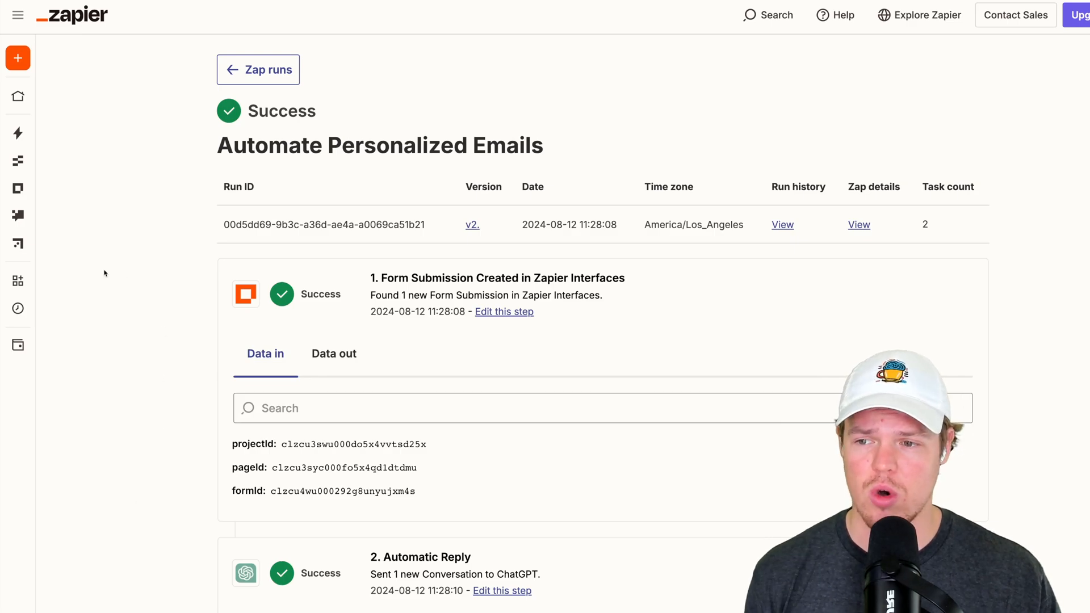
pyautogui.click(18, 16)
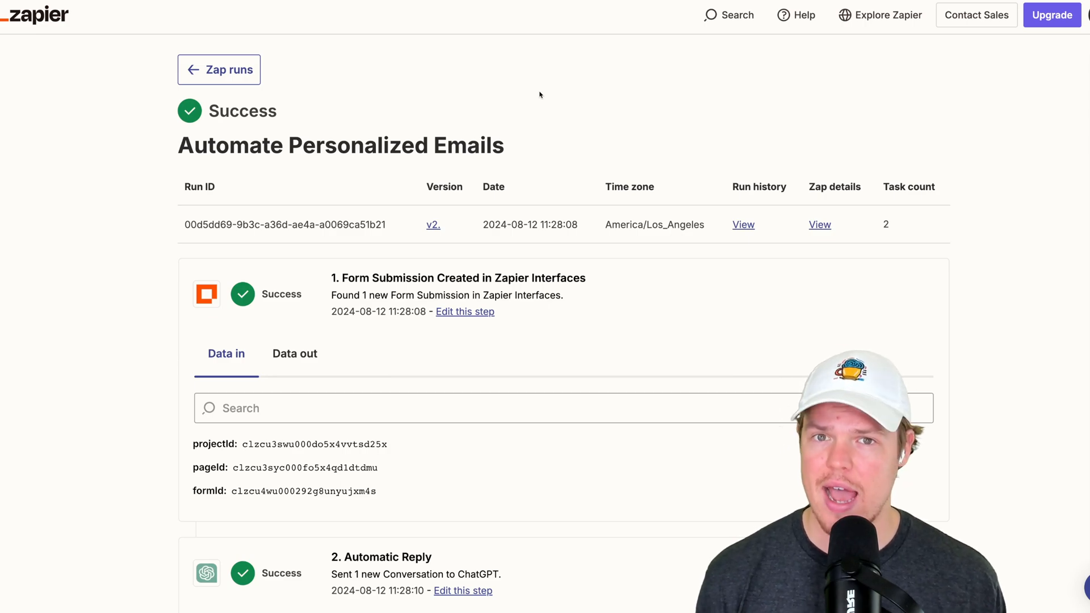
pyautogui.scroll(-3)
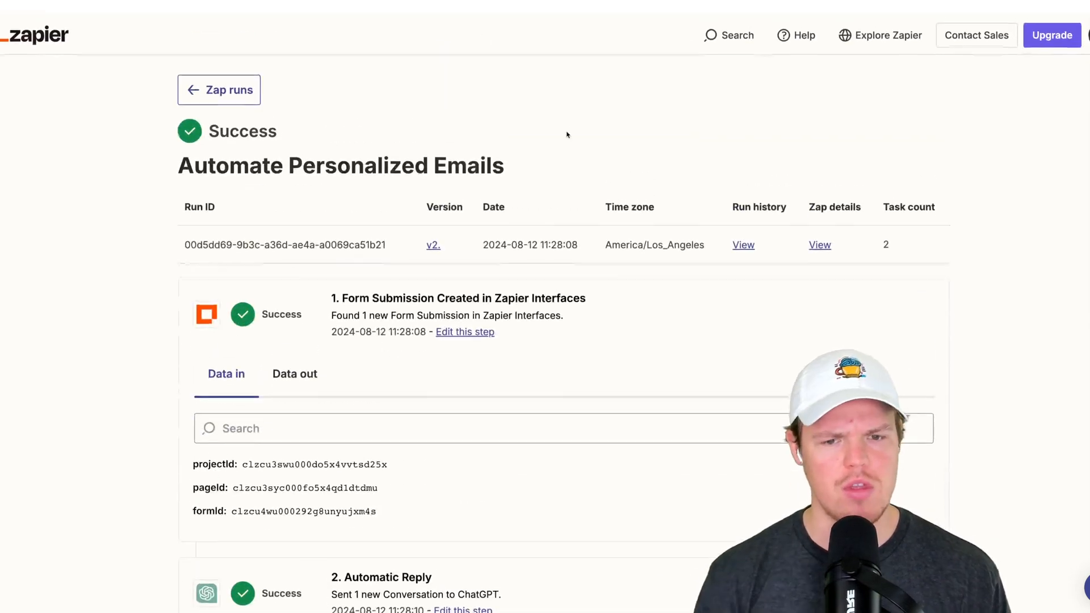
pyautogui.scroll(3)
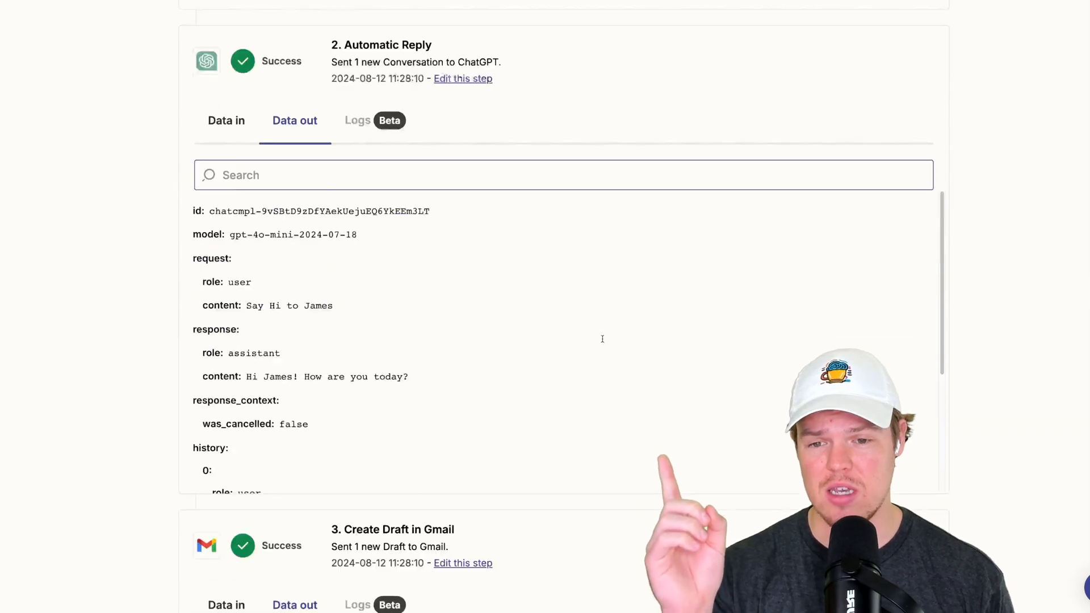
pyautogui.scroll(3)
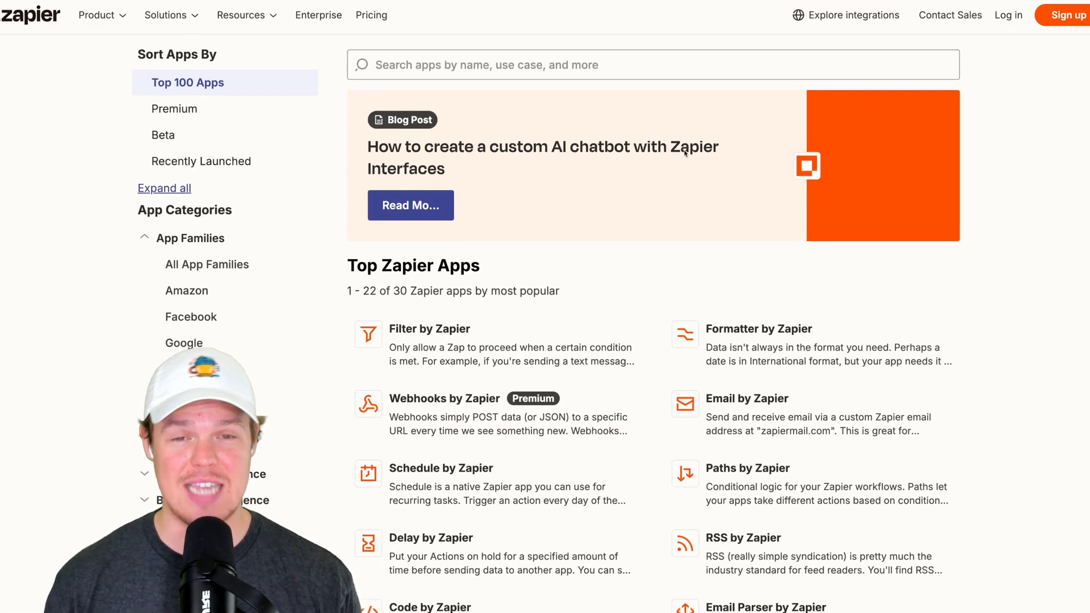
# - Scroll the Zapier apps list before moving to the empty Automation Usage Calculator form with GPT-4o mini
pyautogui.scroll(-3)
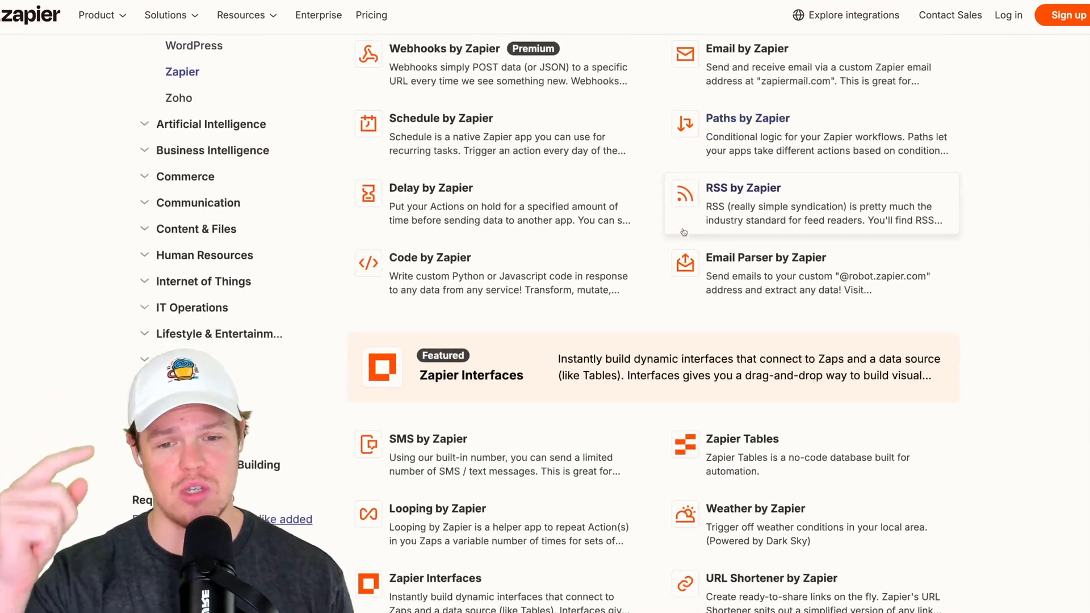
pyautogui.scroll(-3)
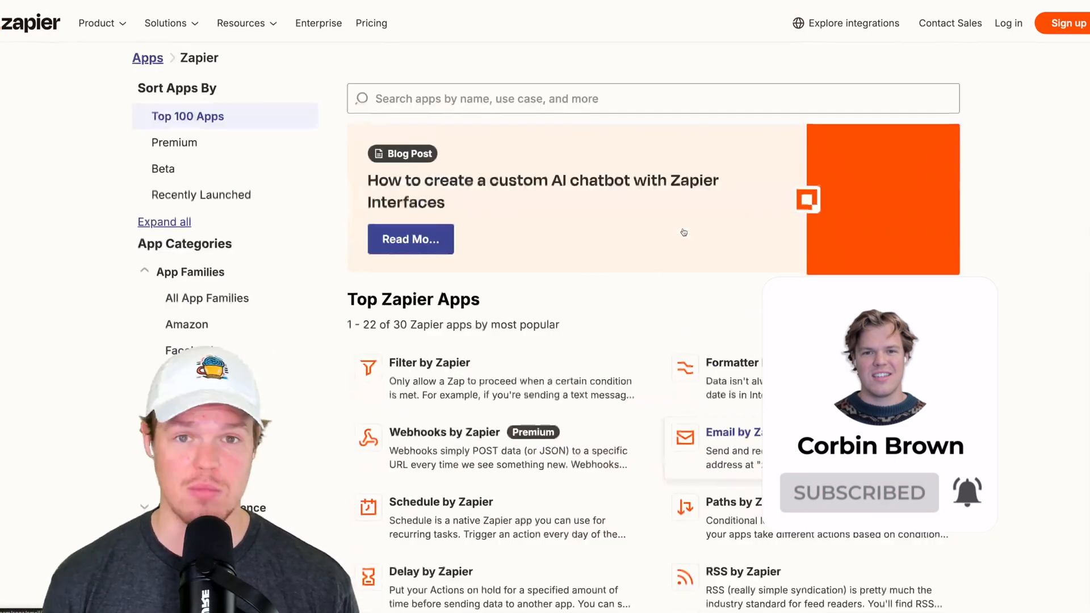
pyautogui.scroll(-3)
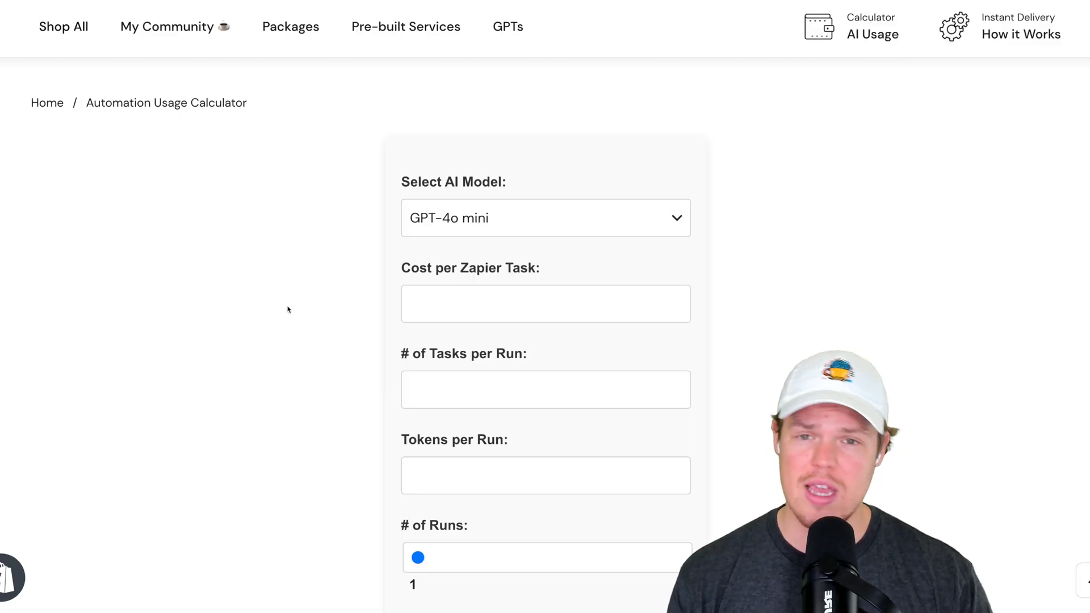
# - Go to OpenAI's pricing page showing GPT-4o rates such as $5.00 per 1M input tokens
pyautogui.click(545, 218)
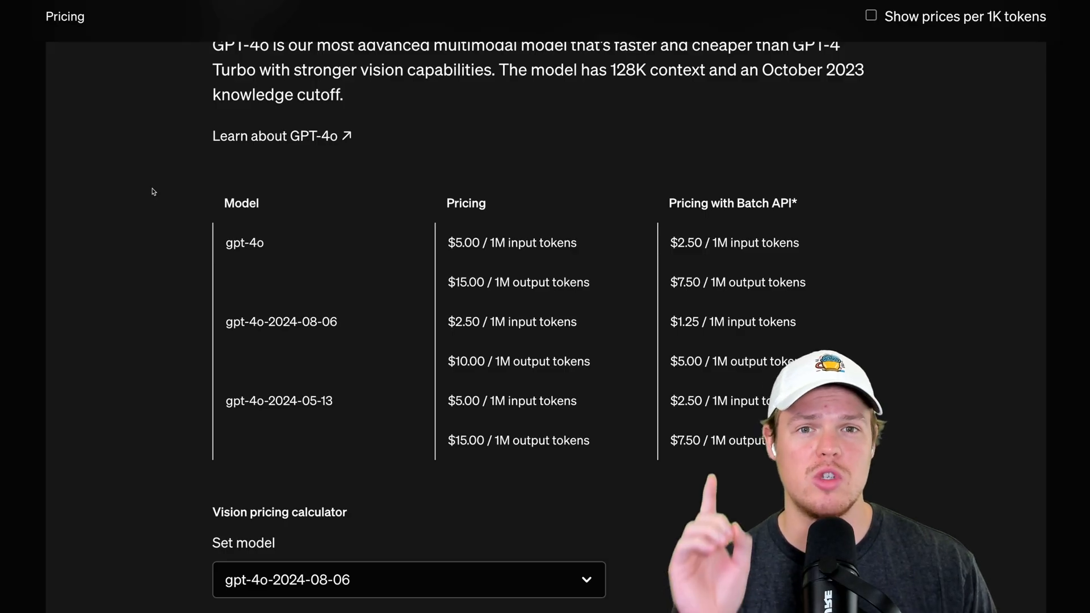
pyautogui.scroll(3)
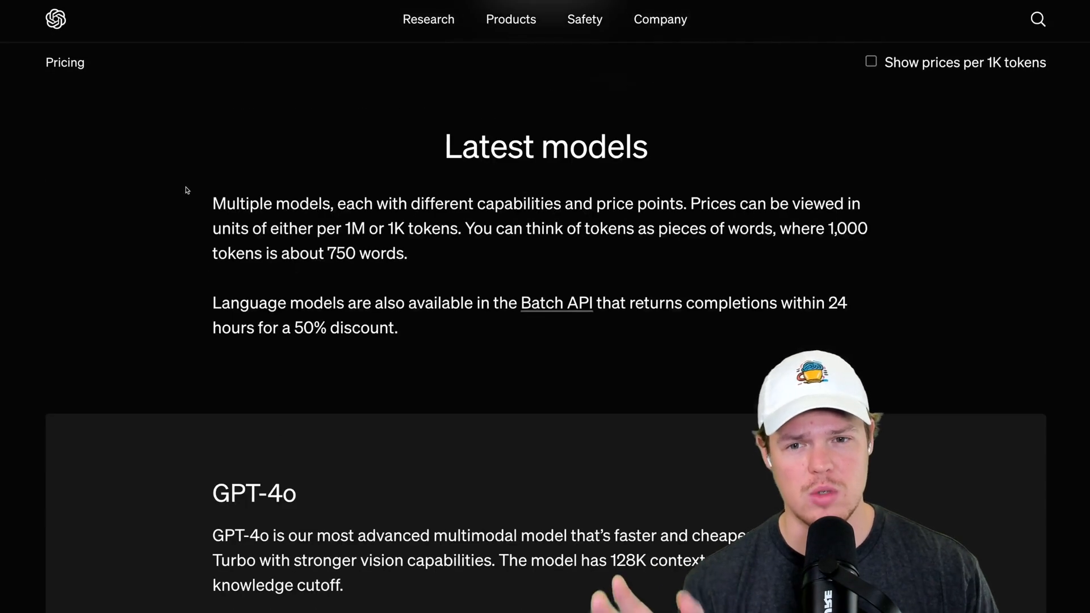
pyautogui.scroll(-3)
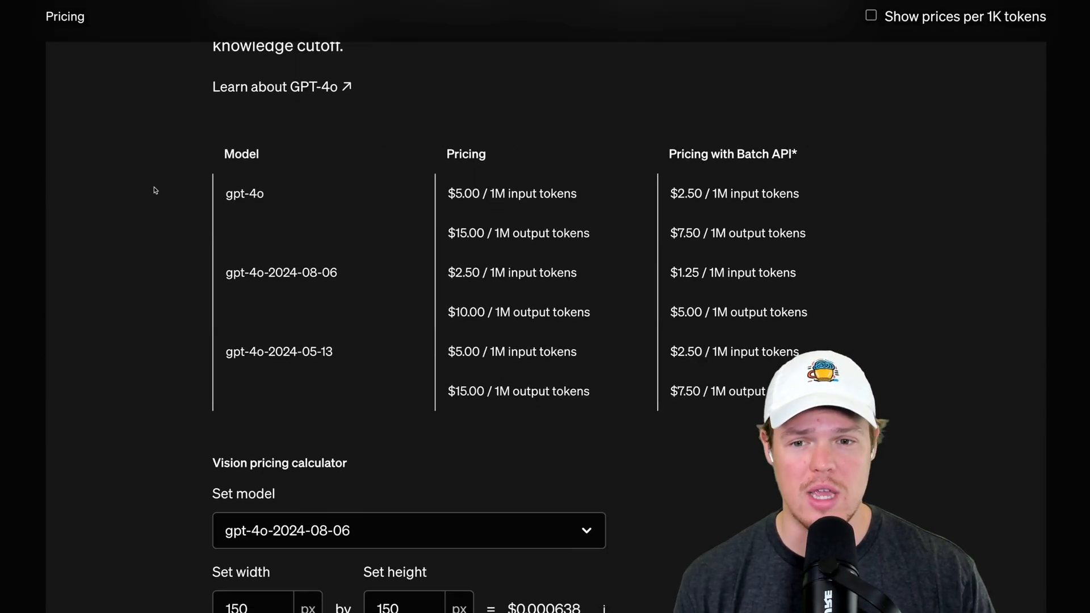
pyautogui.scroll(-3)
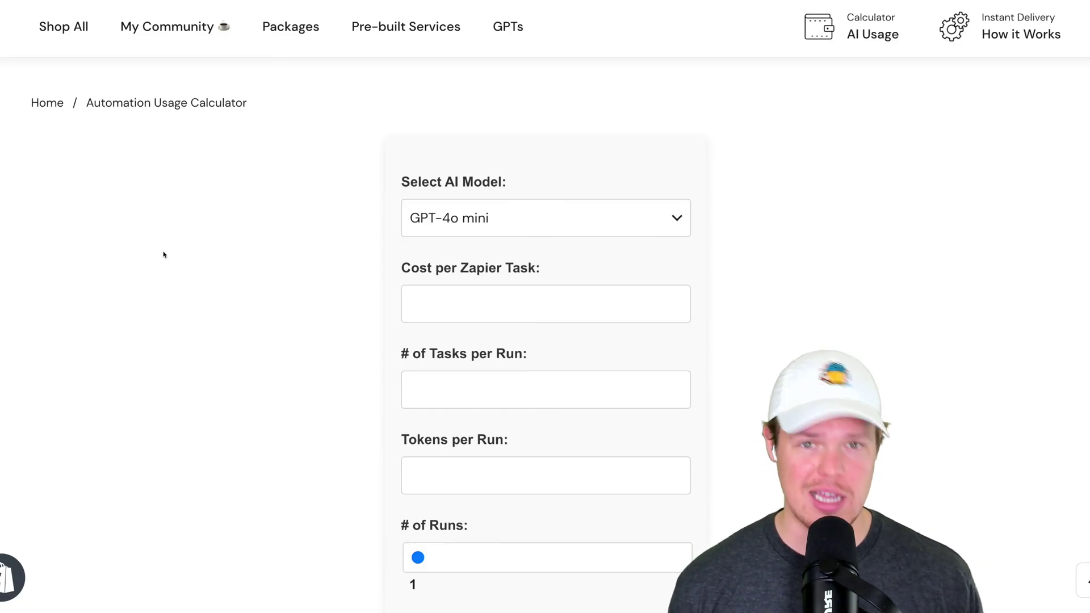
pyautogui.moveTo(370, 214)
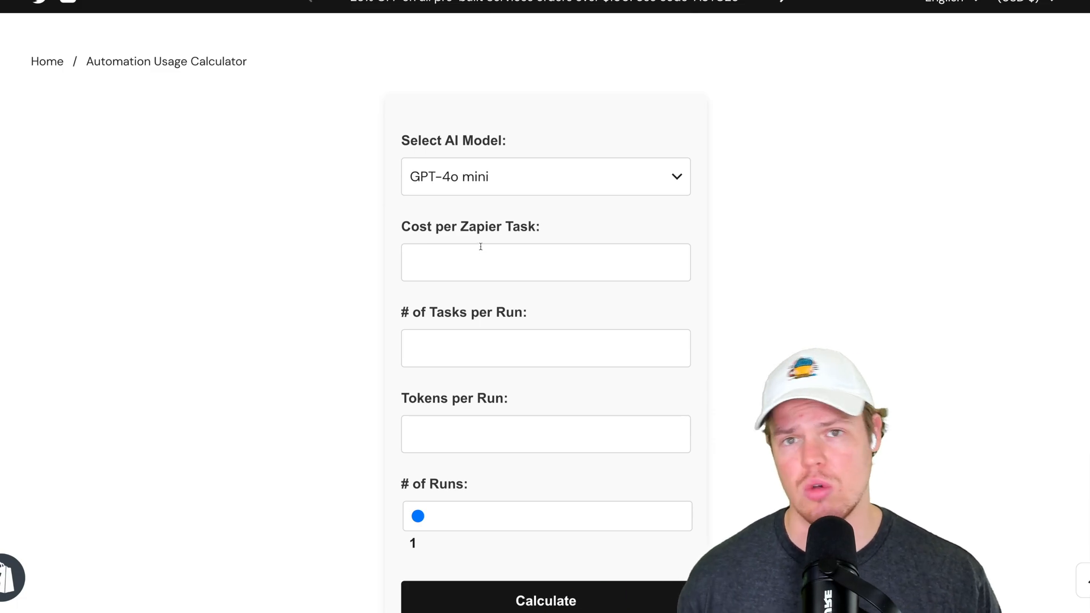
# - Scroll to the Cost per Zapier Task formula: $133.50 for 5,000 tasks gives $0.0267 per task
pyautogui.scroll(-3)
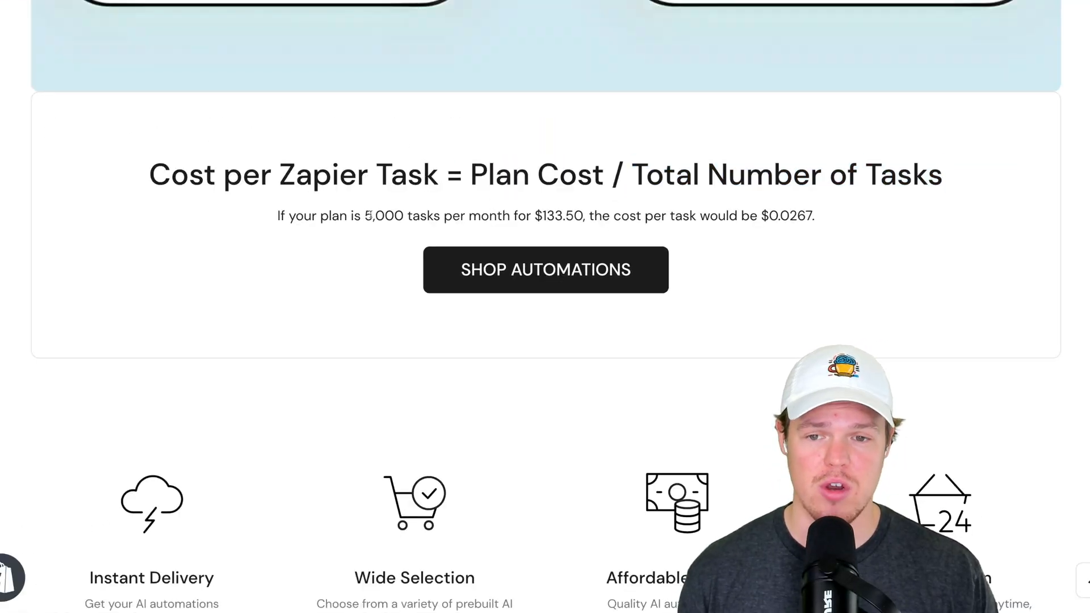
# - Select the example figure 0.0267 to use as the cost per Zapier task, with 2 tasks per run
pyautogui.moveTo(361, 216); pyautogui.dragTo(441, 216)
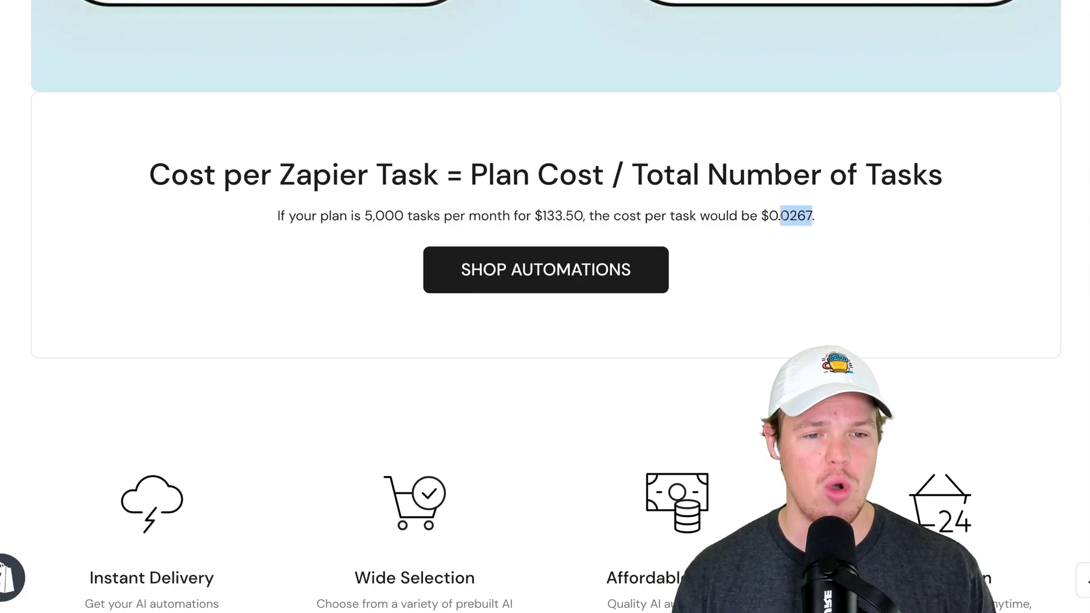
pyautogui.scroll(-3)
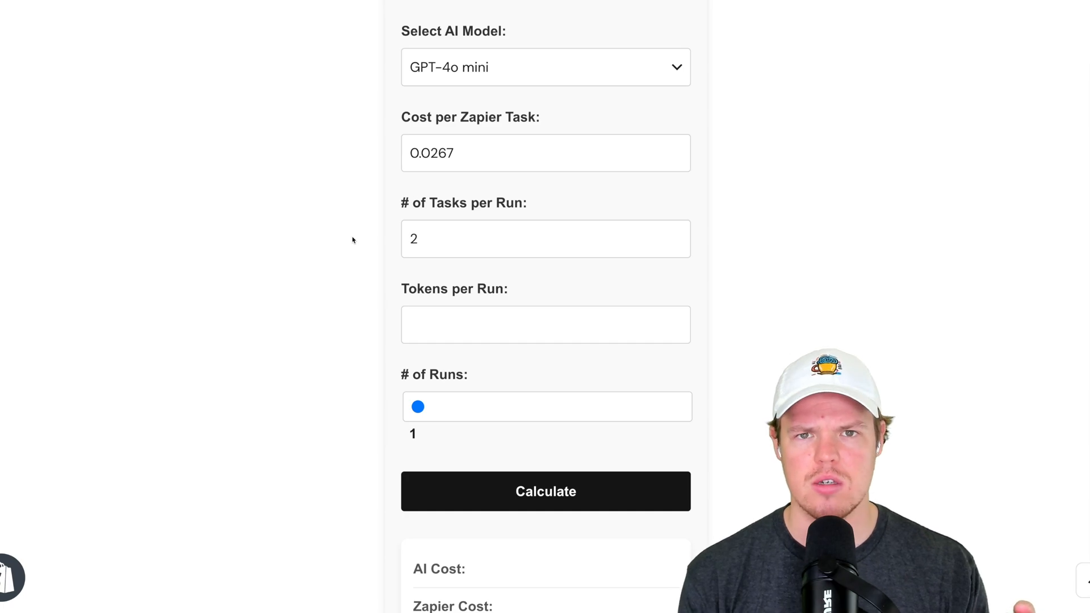
# - Scroll to the still-empty cost results before returning to Zapier's Automatic Reply run details
pyautogui.scroll(-3)
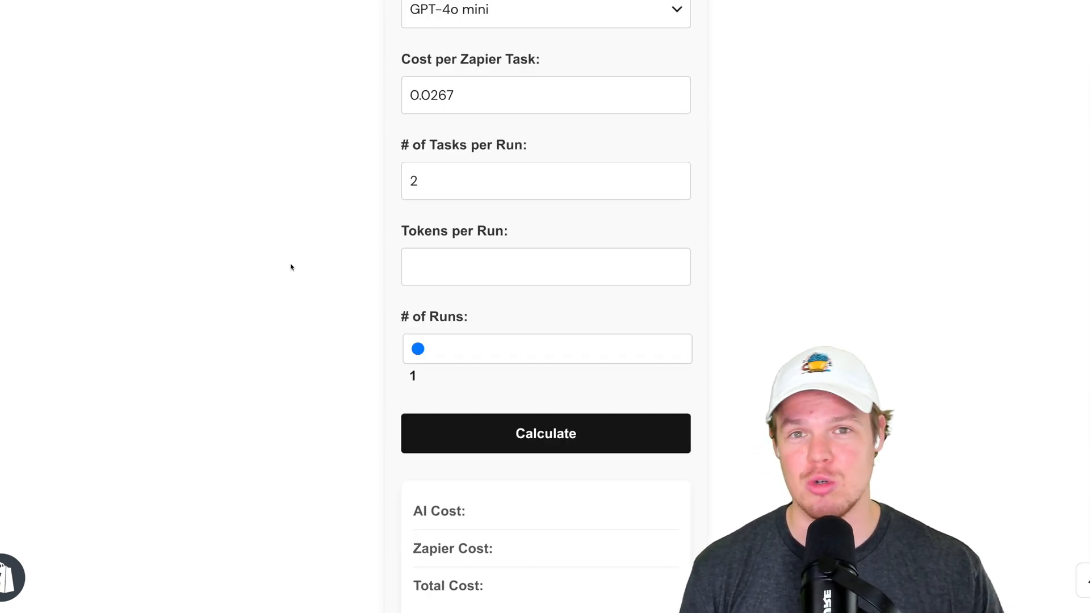
pyautogui.scroll(-3)
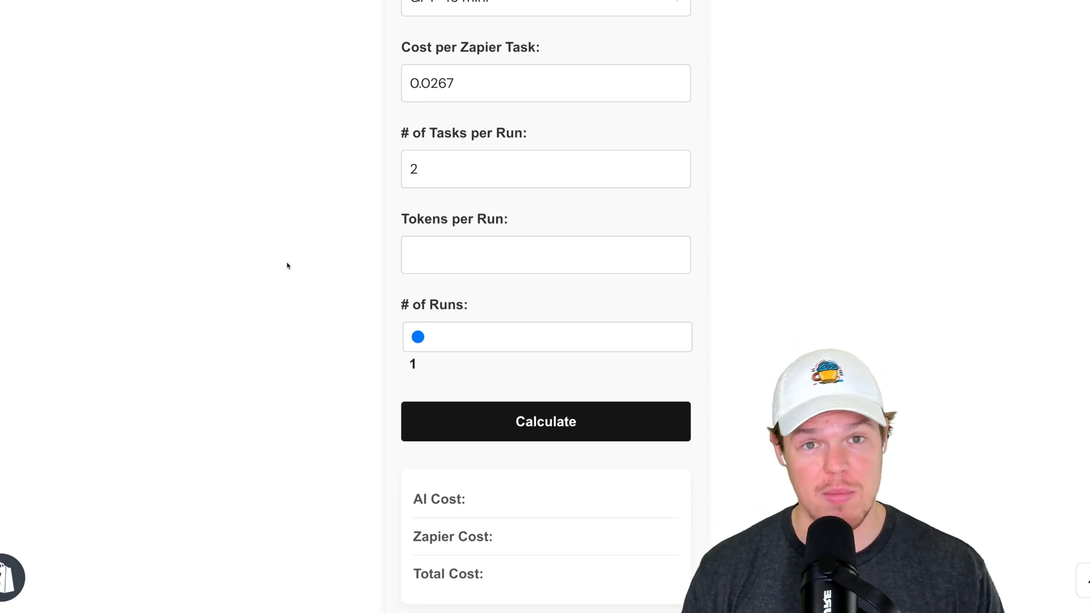
pyautogui.scroll(-3)
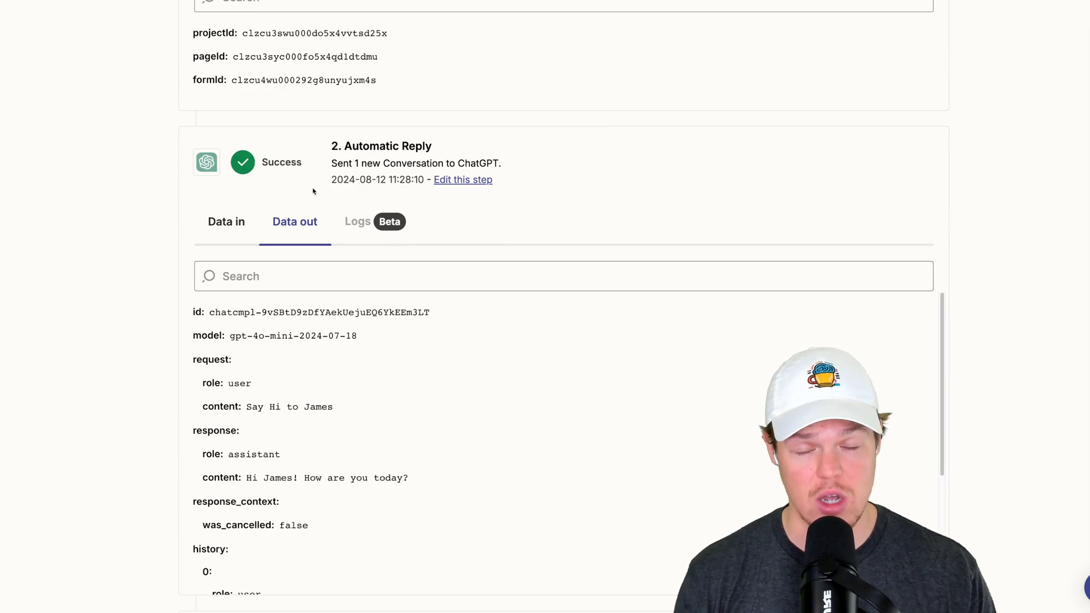
# - Scroll the ChatGPT step's Data out to tokens_used: 20 for the calculator's Tokens per Run
pyautogui.scroll(-3)
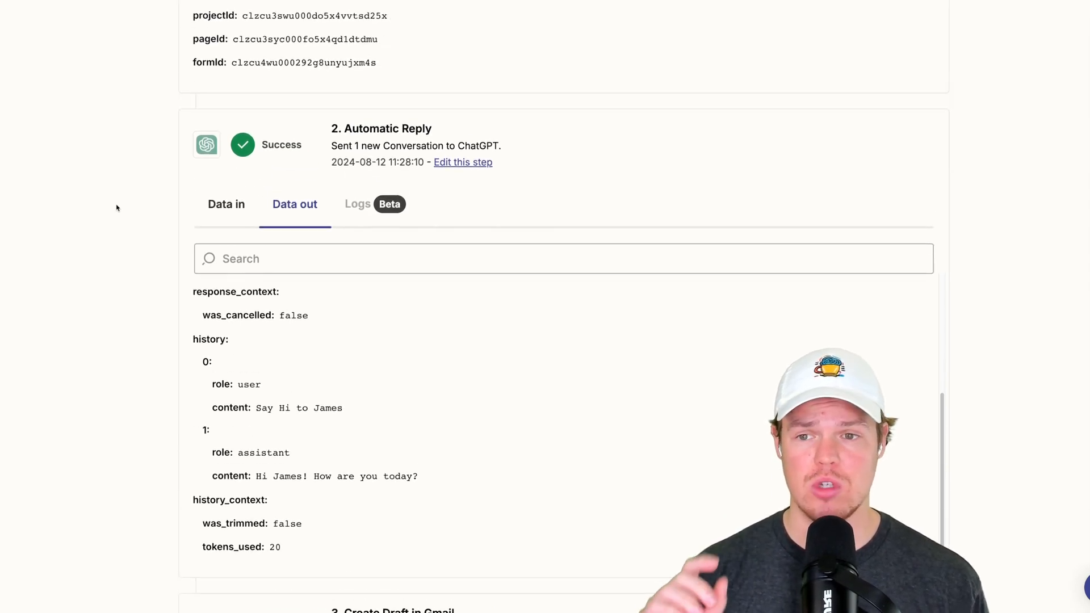
pyautogui.scroll(-3)
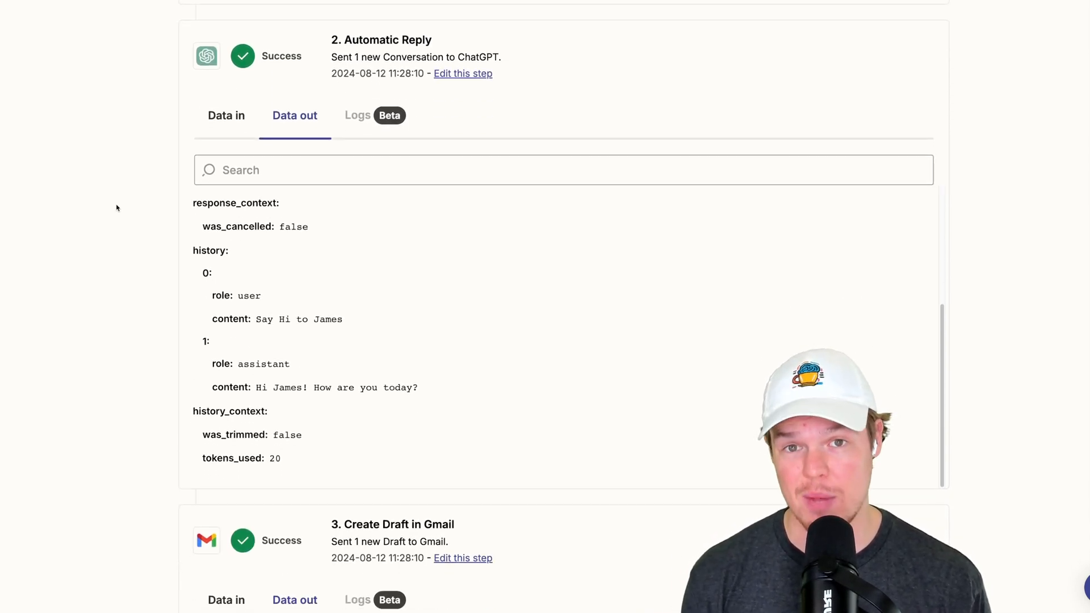
pyautogui.scroll(-3)
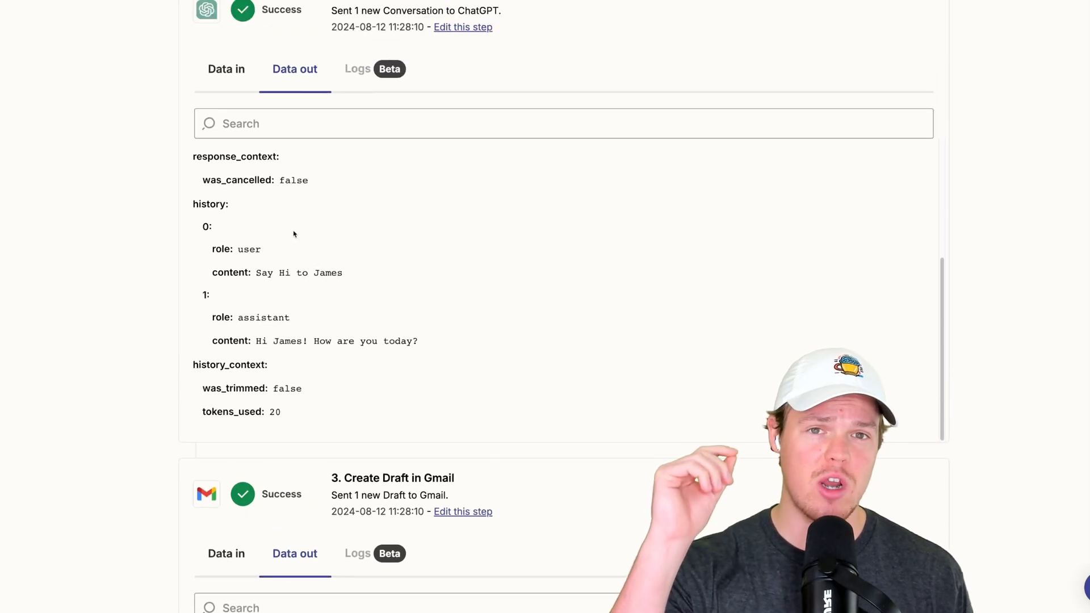
pyautogui.scroll(-3)
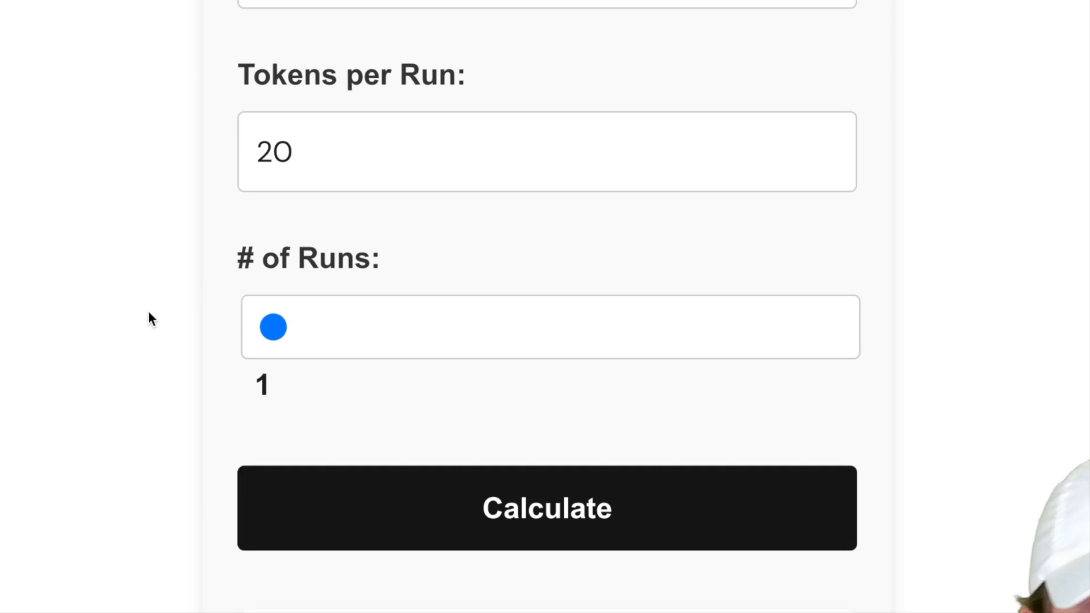
pyautogui.moveTo(359, 329)
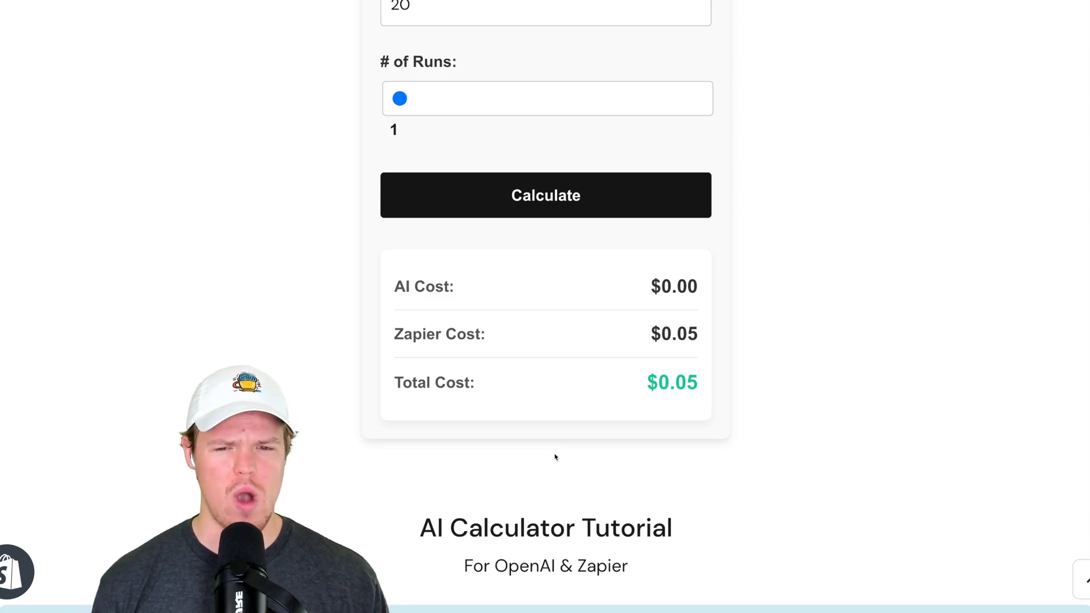
# - Recalculate with 200000 tokens per run at 51 runs ($1.53 AI, $2.72 Zapier, $4.25 total), then return runs to 1
pyautogui.scroll(3)
pyautogui.write('0000')
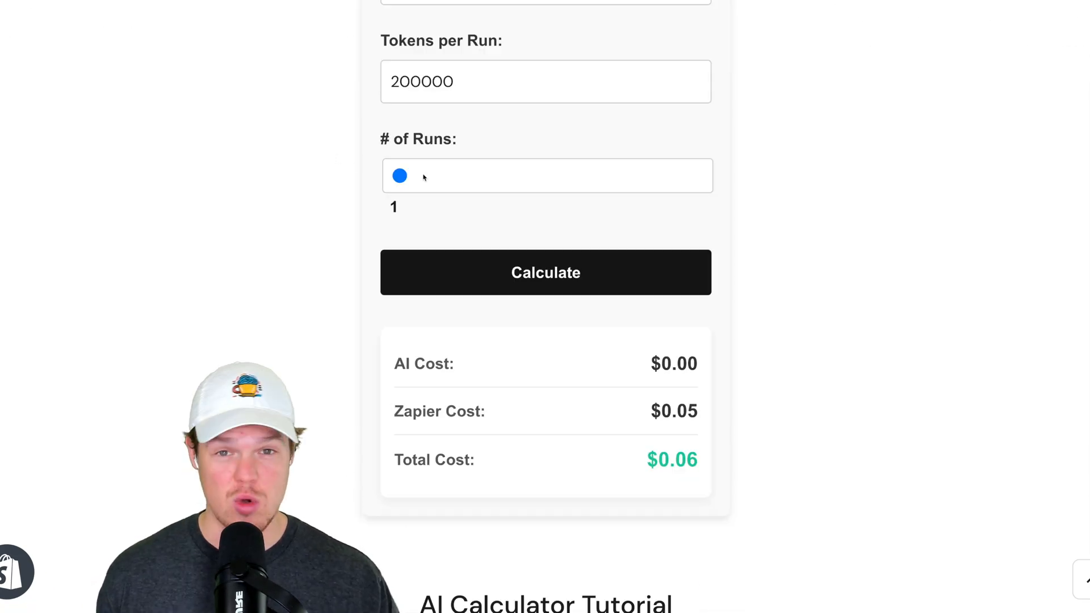
pyautogui.click(545, 272)
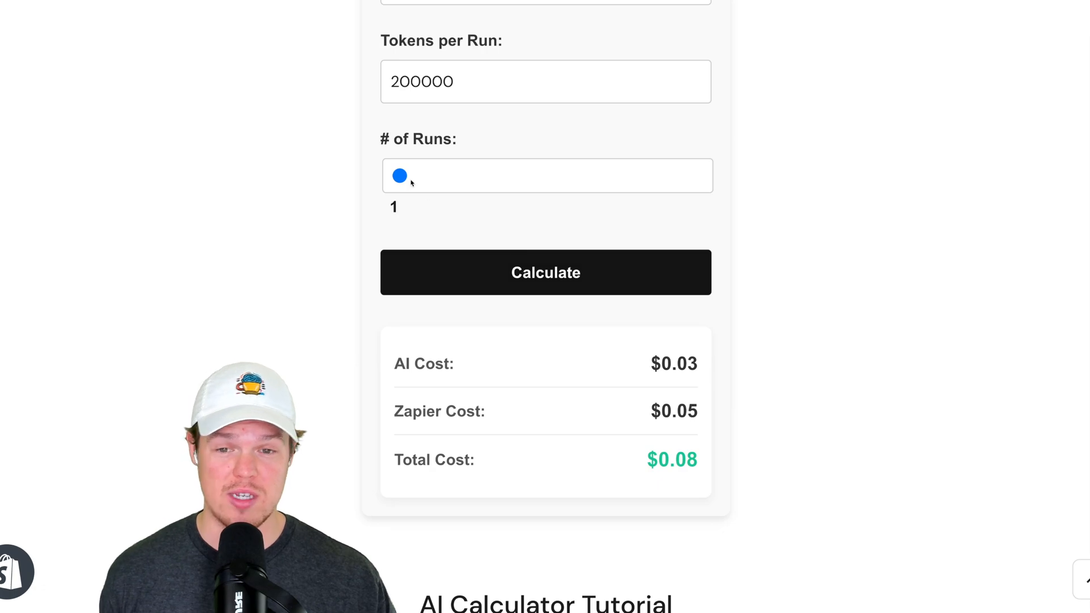
pyautogui.moveTo(399, 175); pyautogui.dragTo(550, 175)
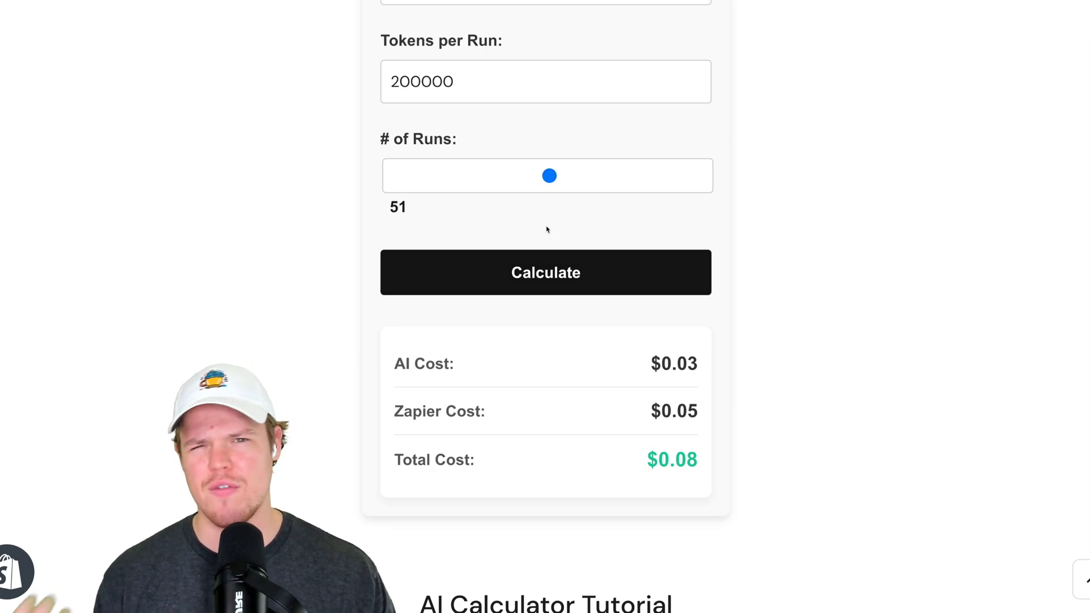
pyautogui.click(545, 272)
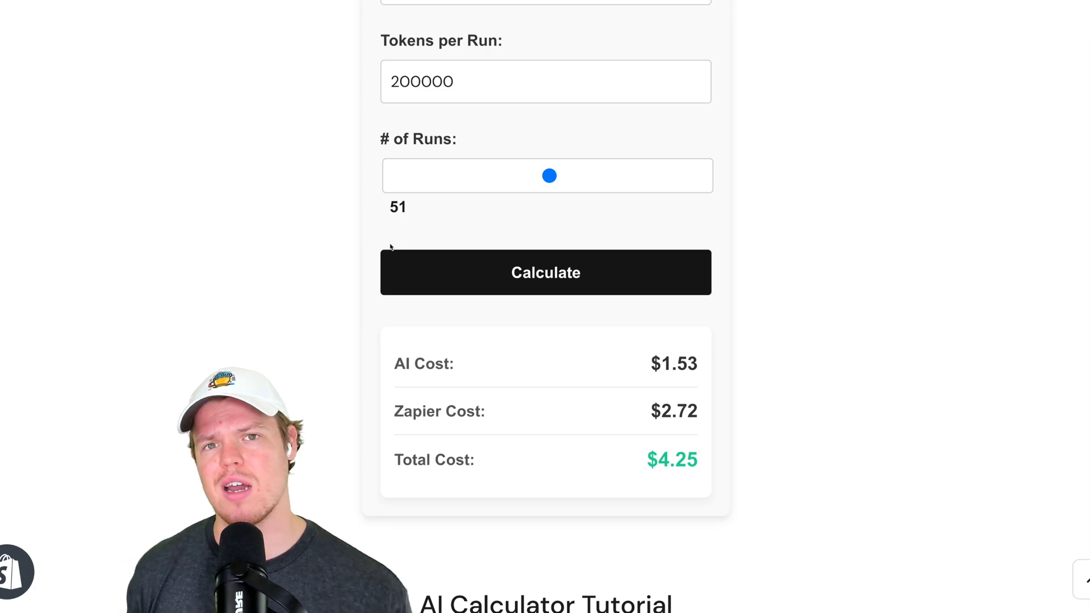
pyautogui.moveTo(548, 175); pyautogui.dragTo(390, 175)
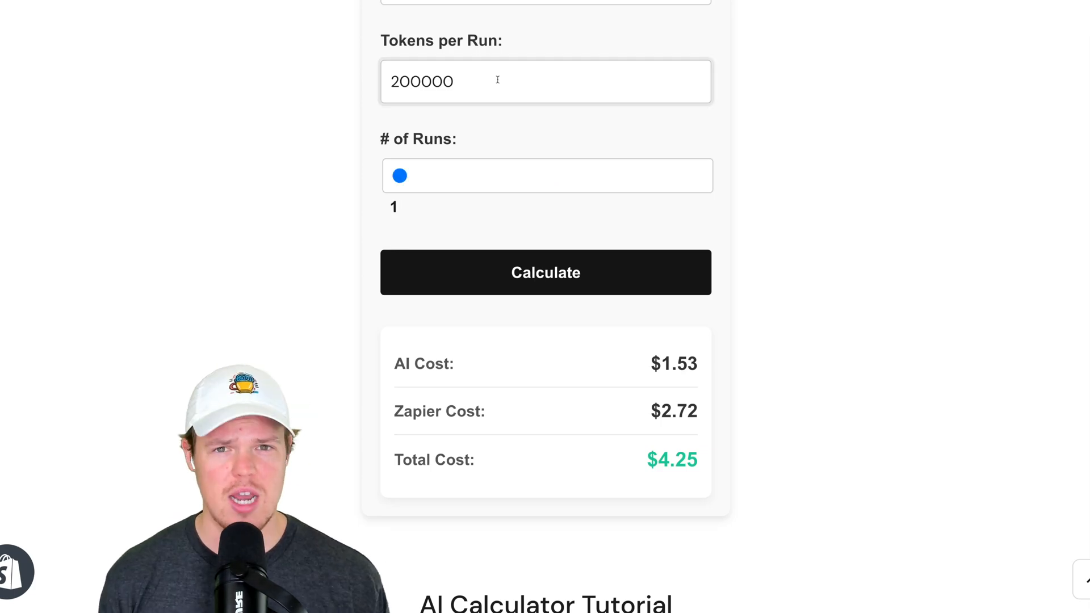